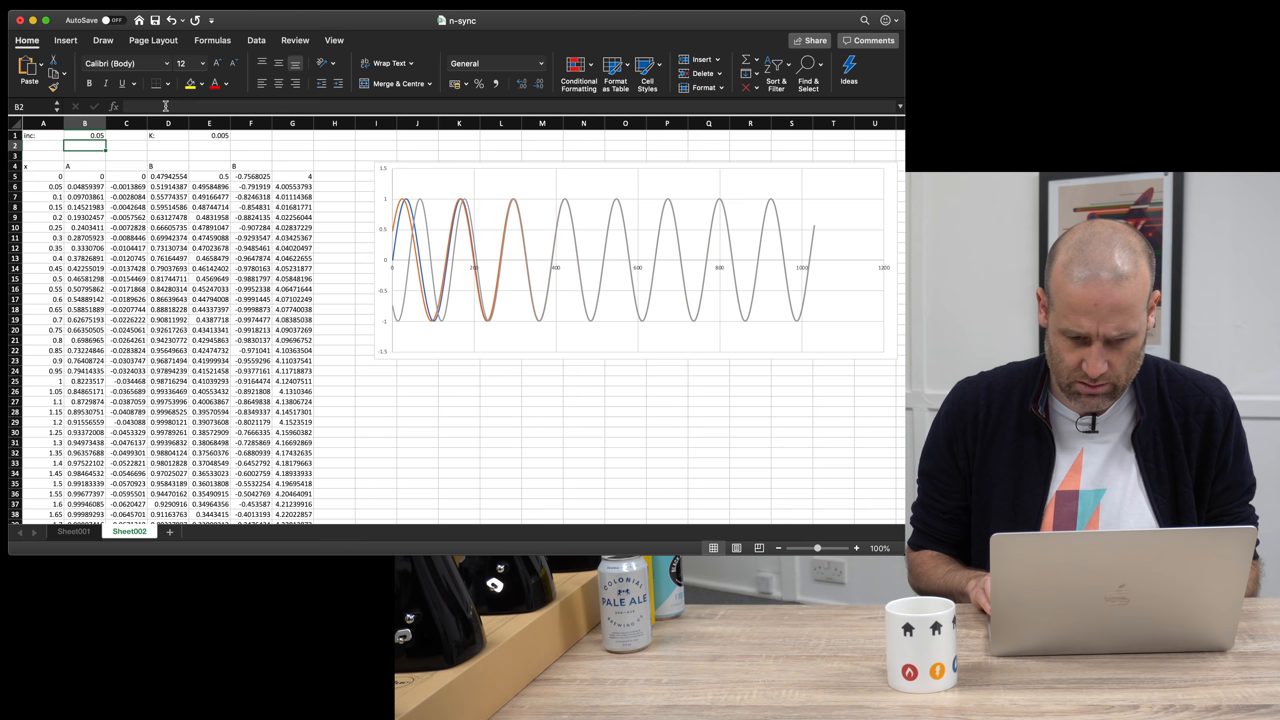
type("0.002")
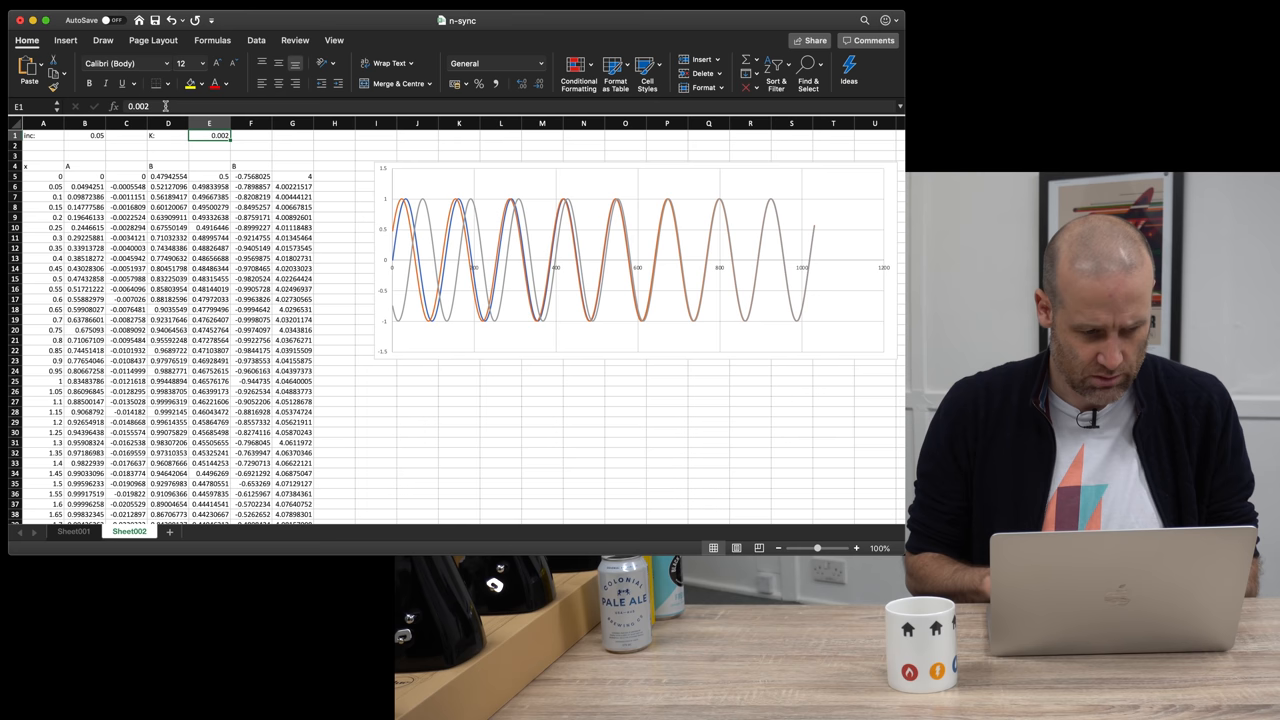